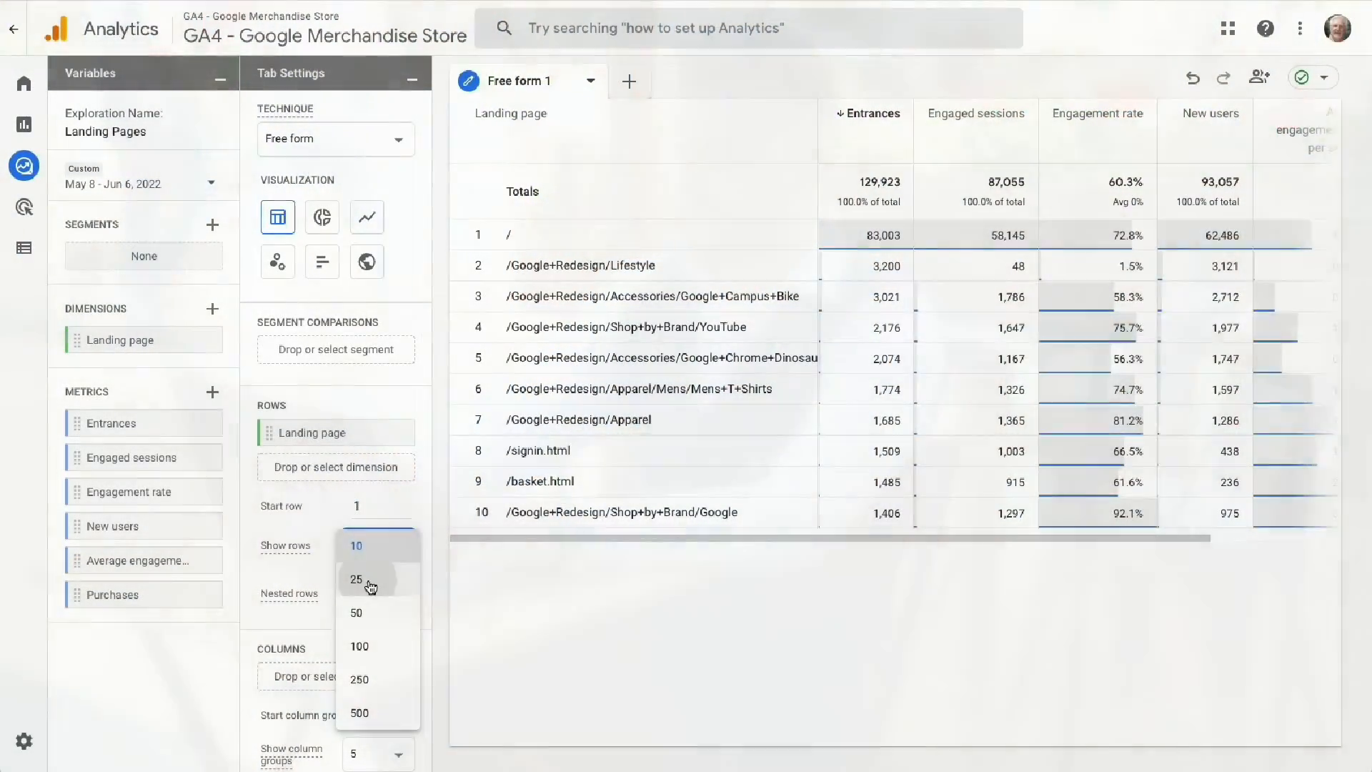
# Step: Open MonsterInsights' Publishers report showing the top 10 landing pages with visits, duration, and bounce rate
pyautogui.click(355, 578)
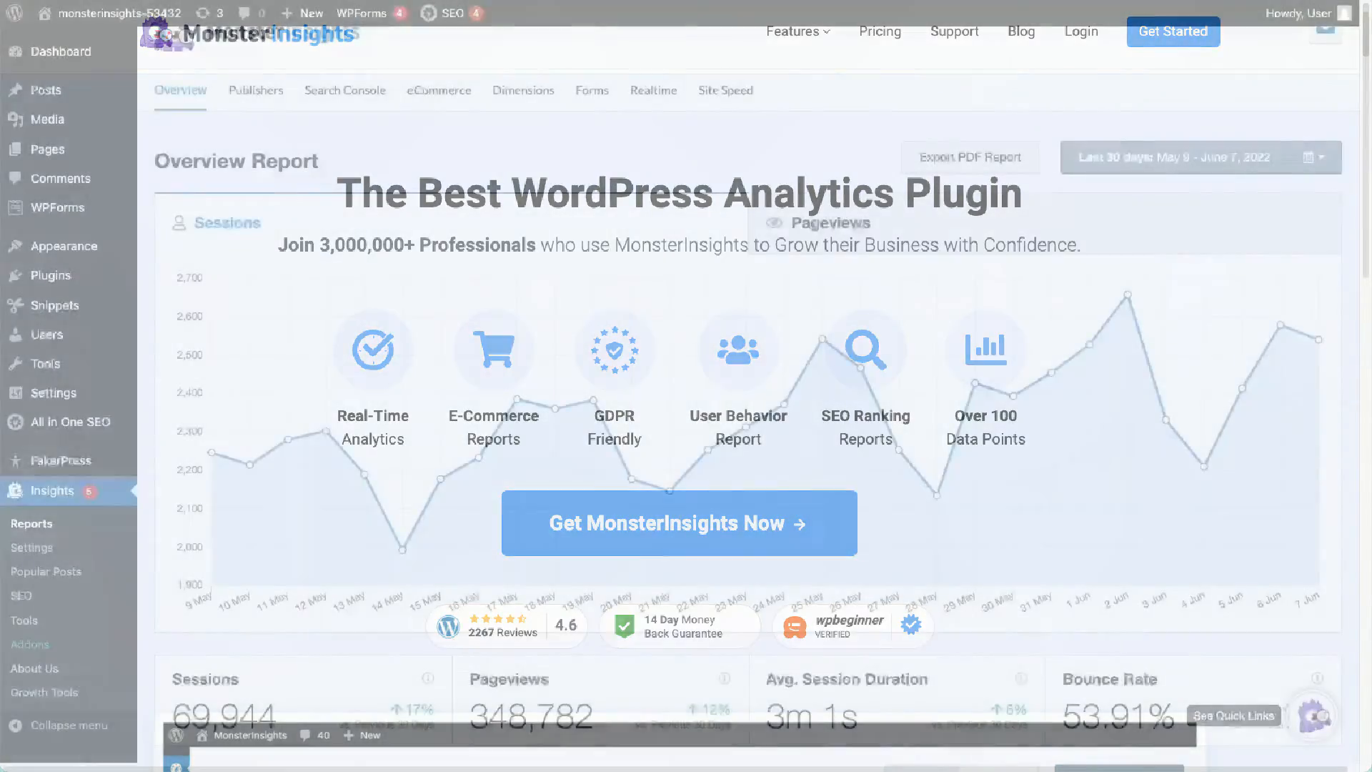
pyautogui.scroll(-3)
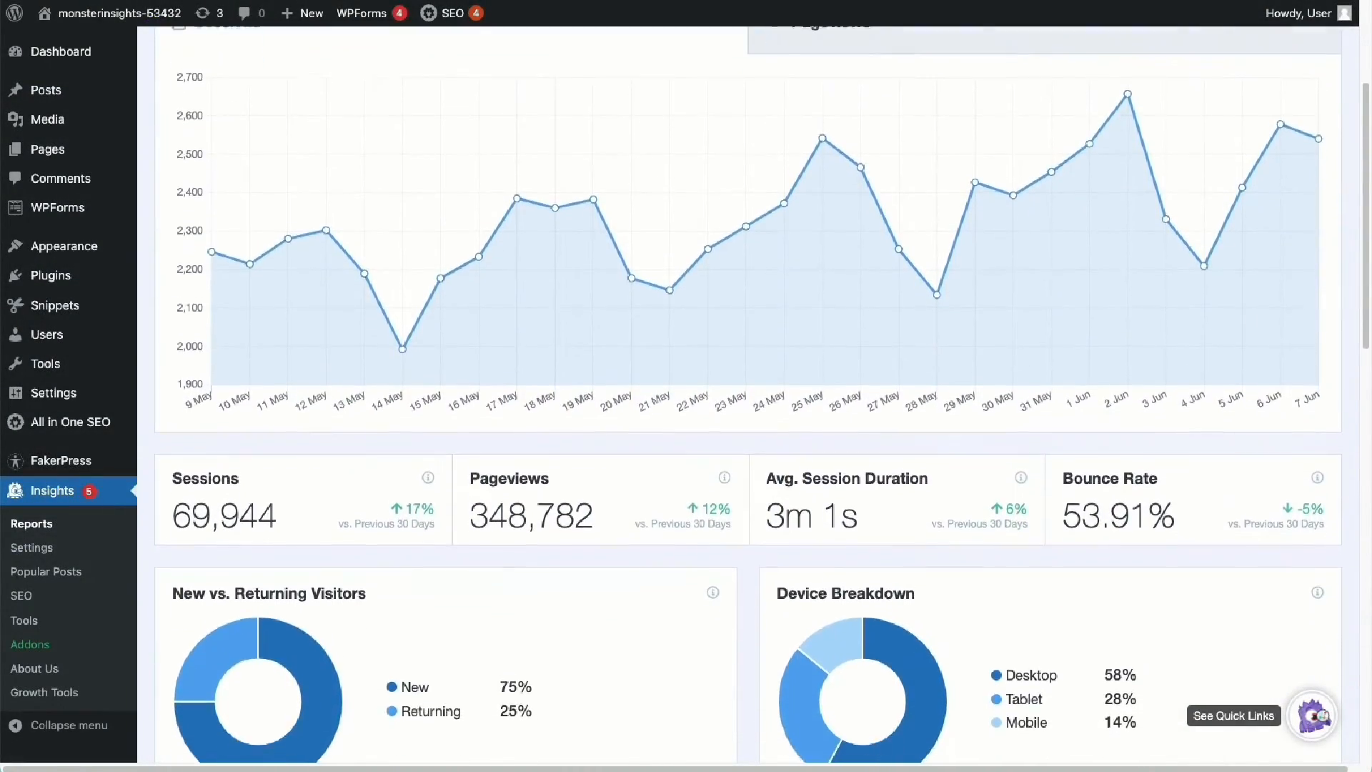
pyautogui.scroll(-3)
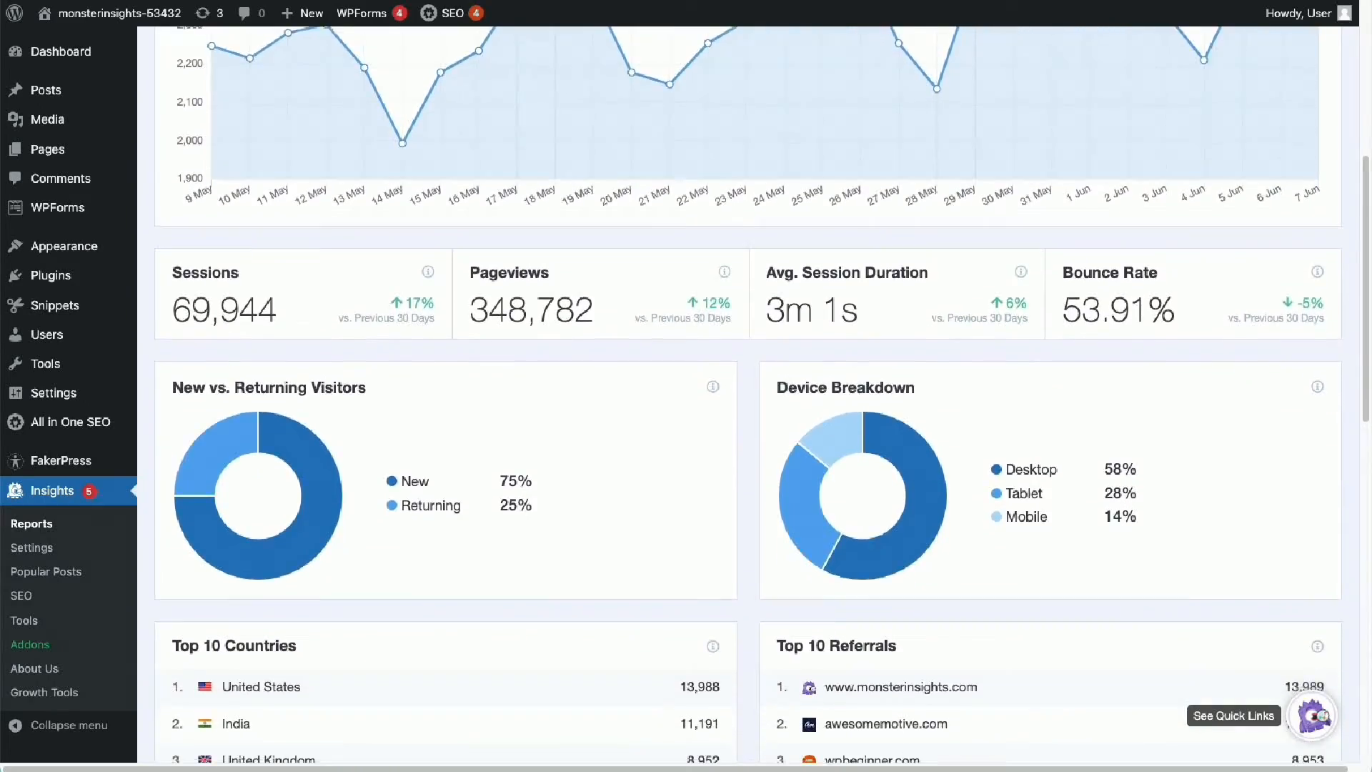
pyautogui.scroll(-3)
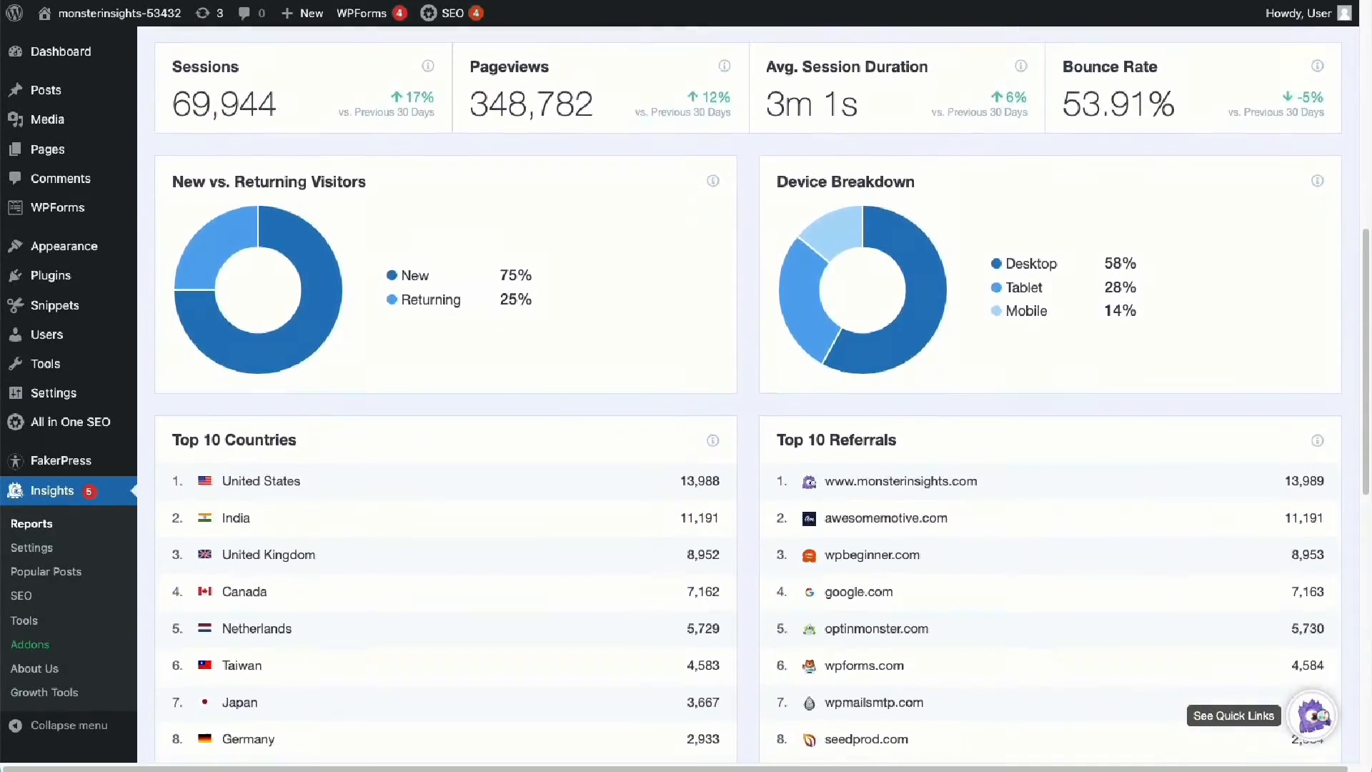
pyautogui.scroll(-3)
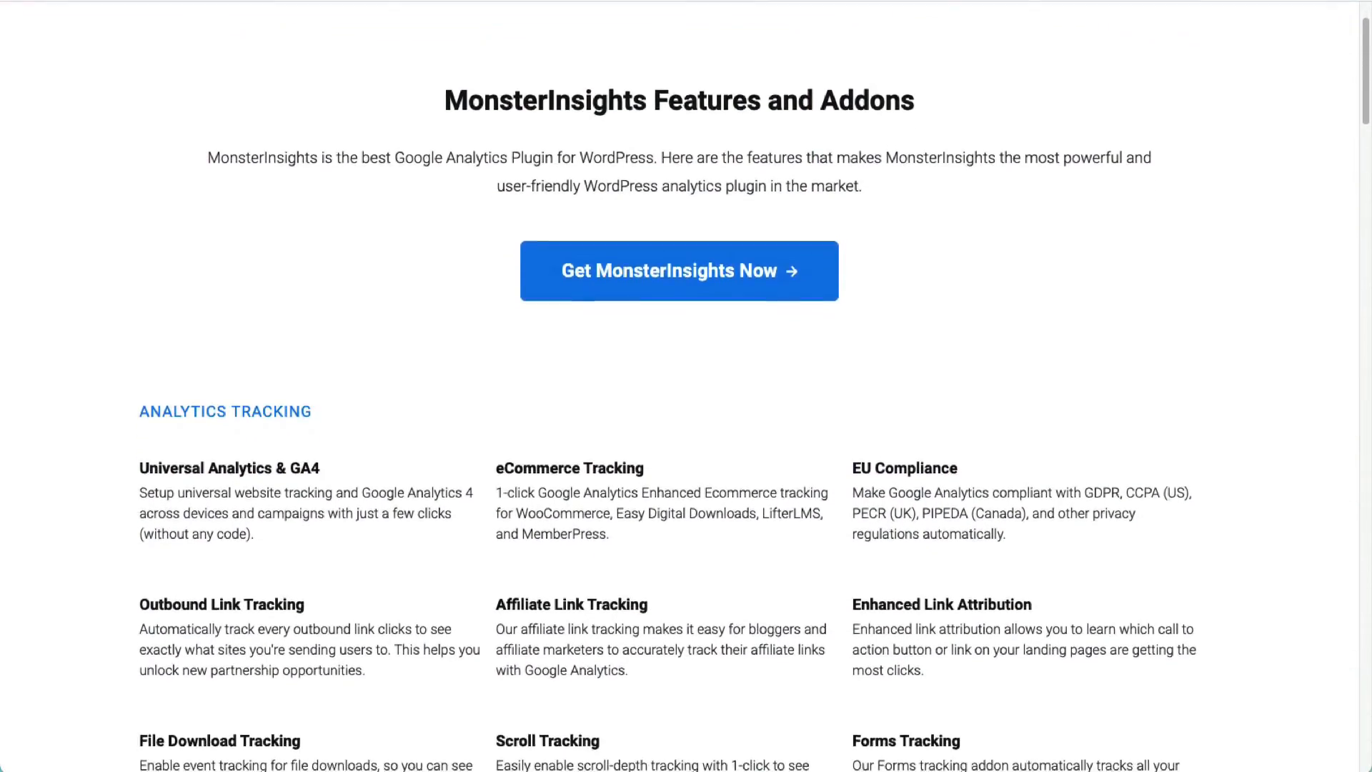
pyautogui.scroll(-3)
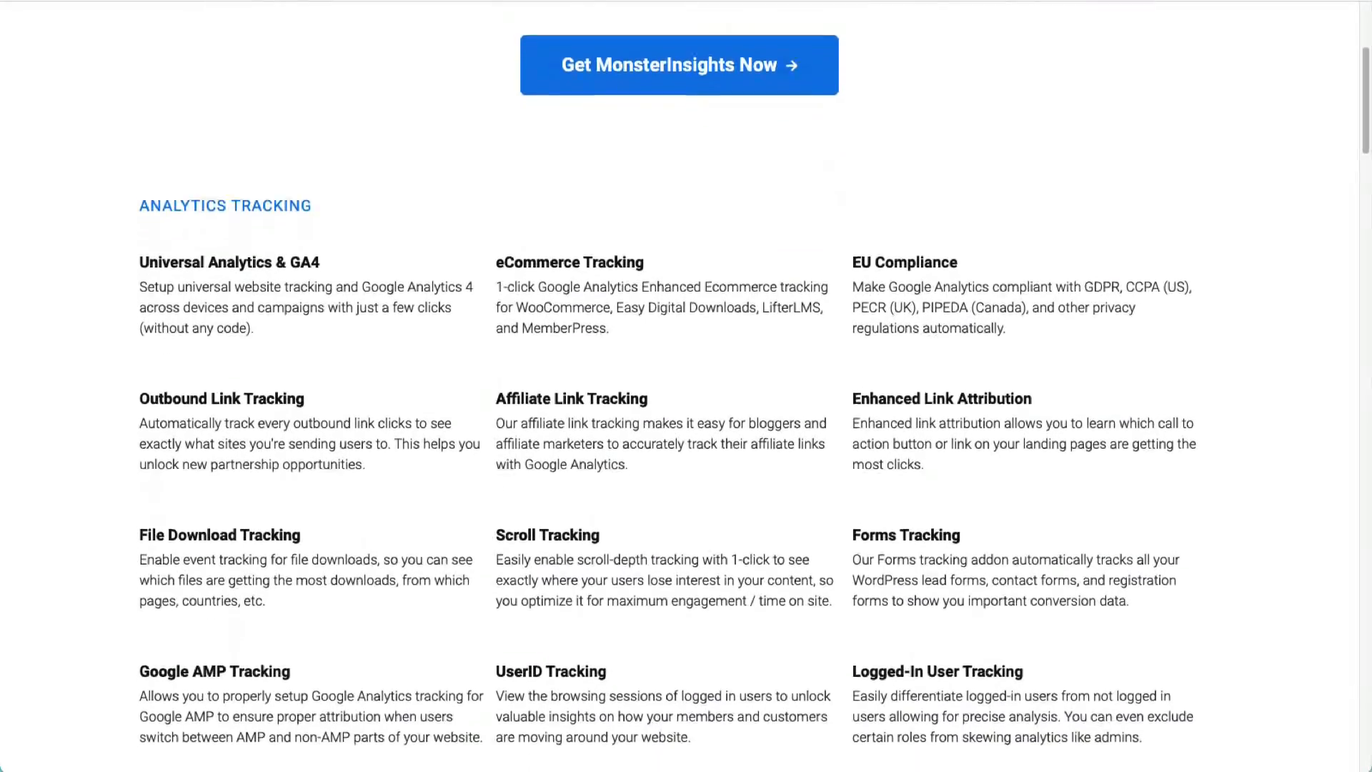
pyautogui.scroll(-3)
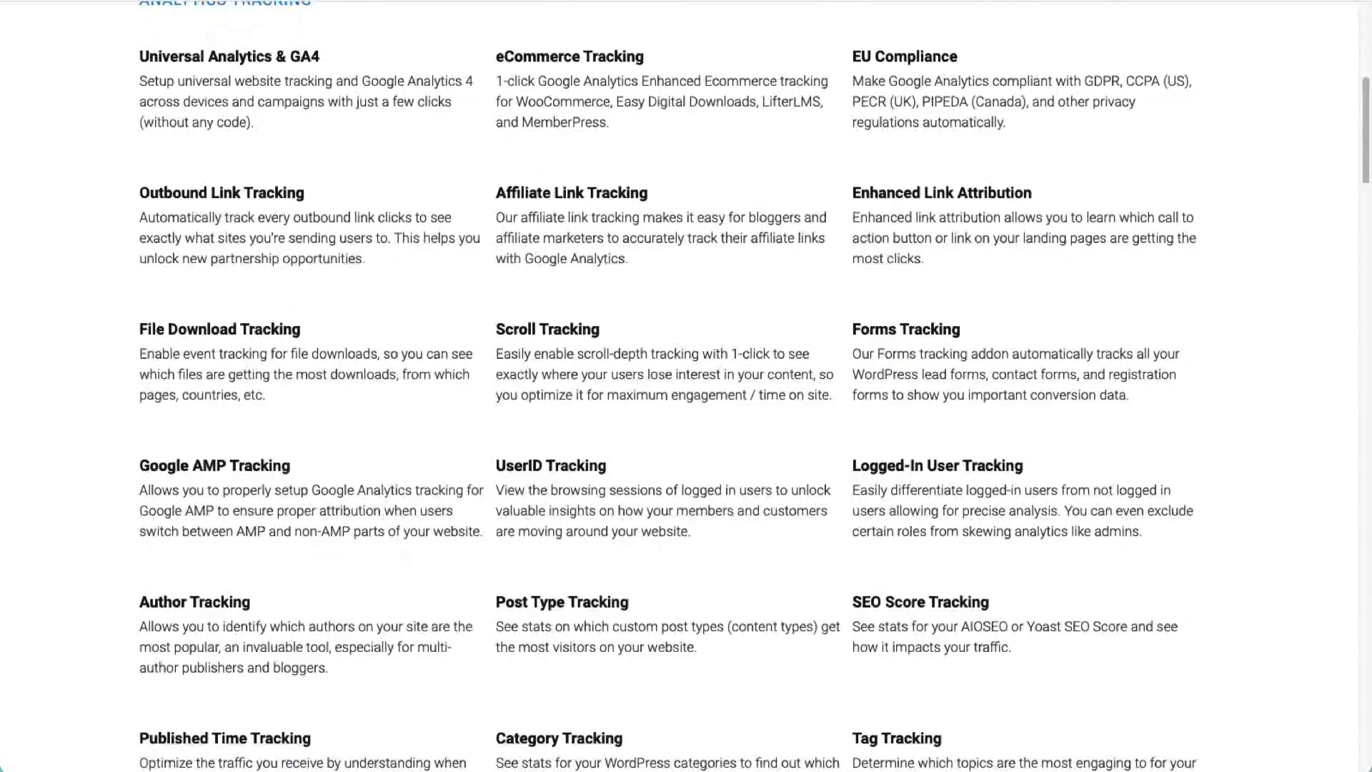
pyautogui.scroll(-3)
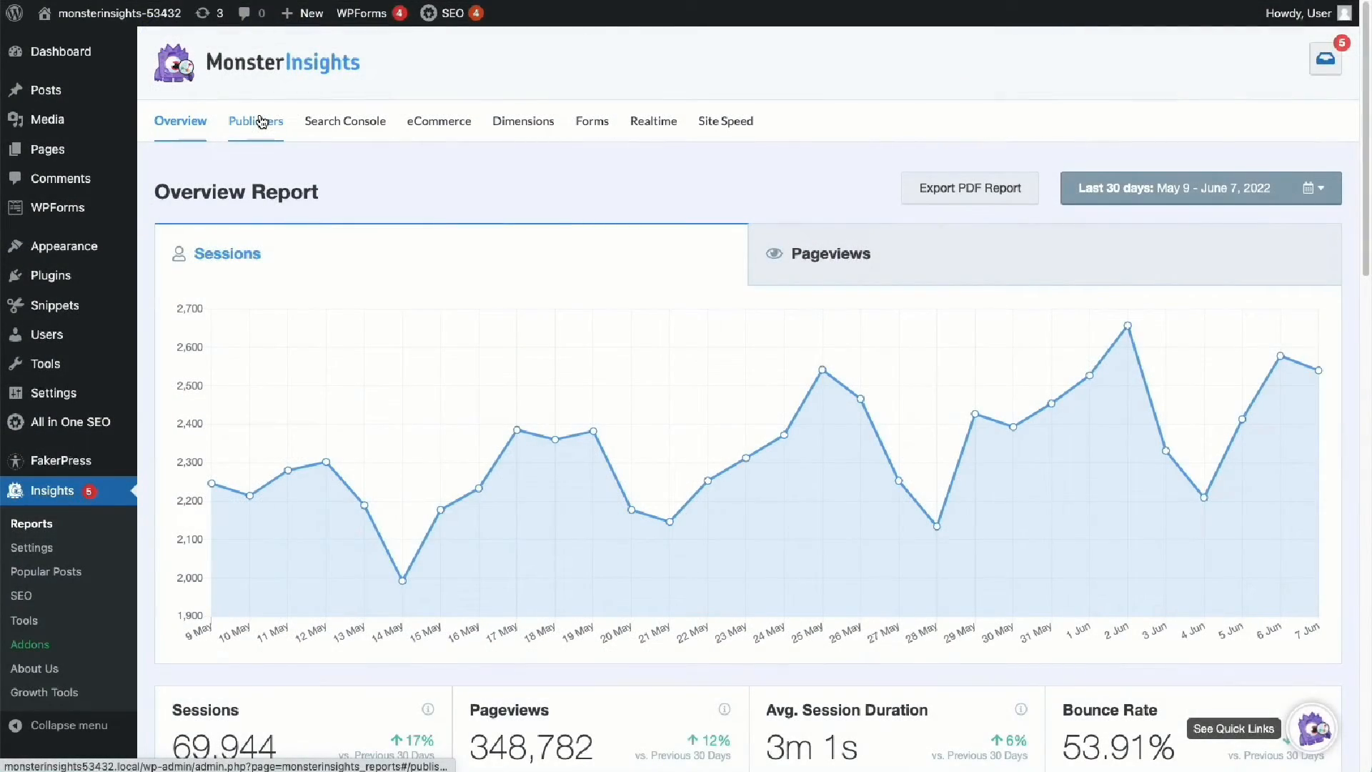
pyautogui.click(255, 121)
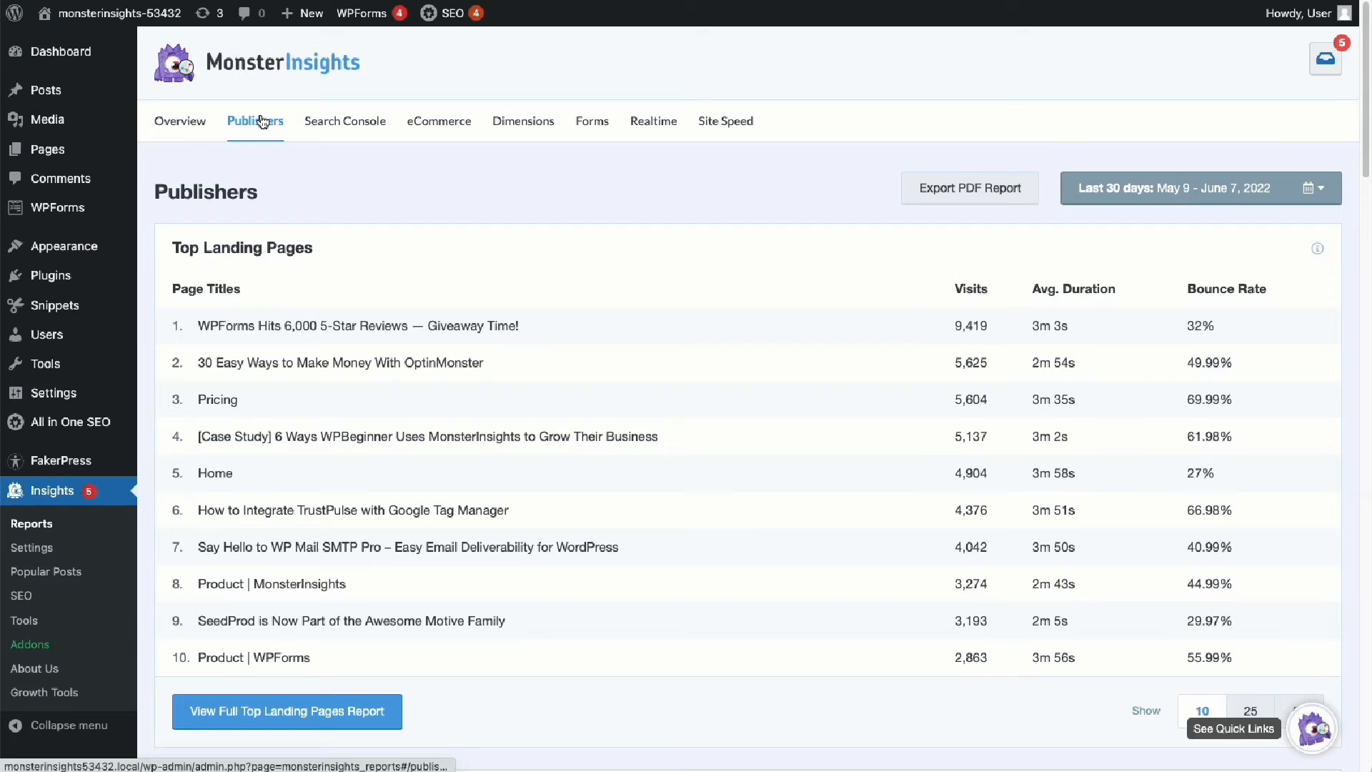